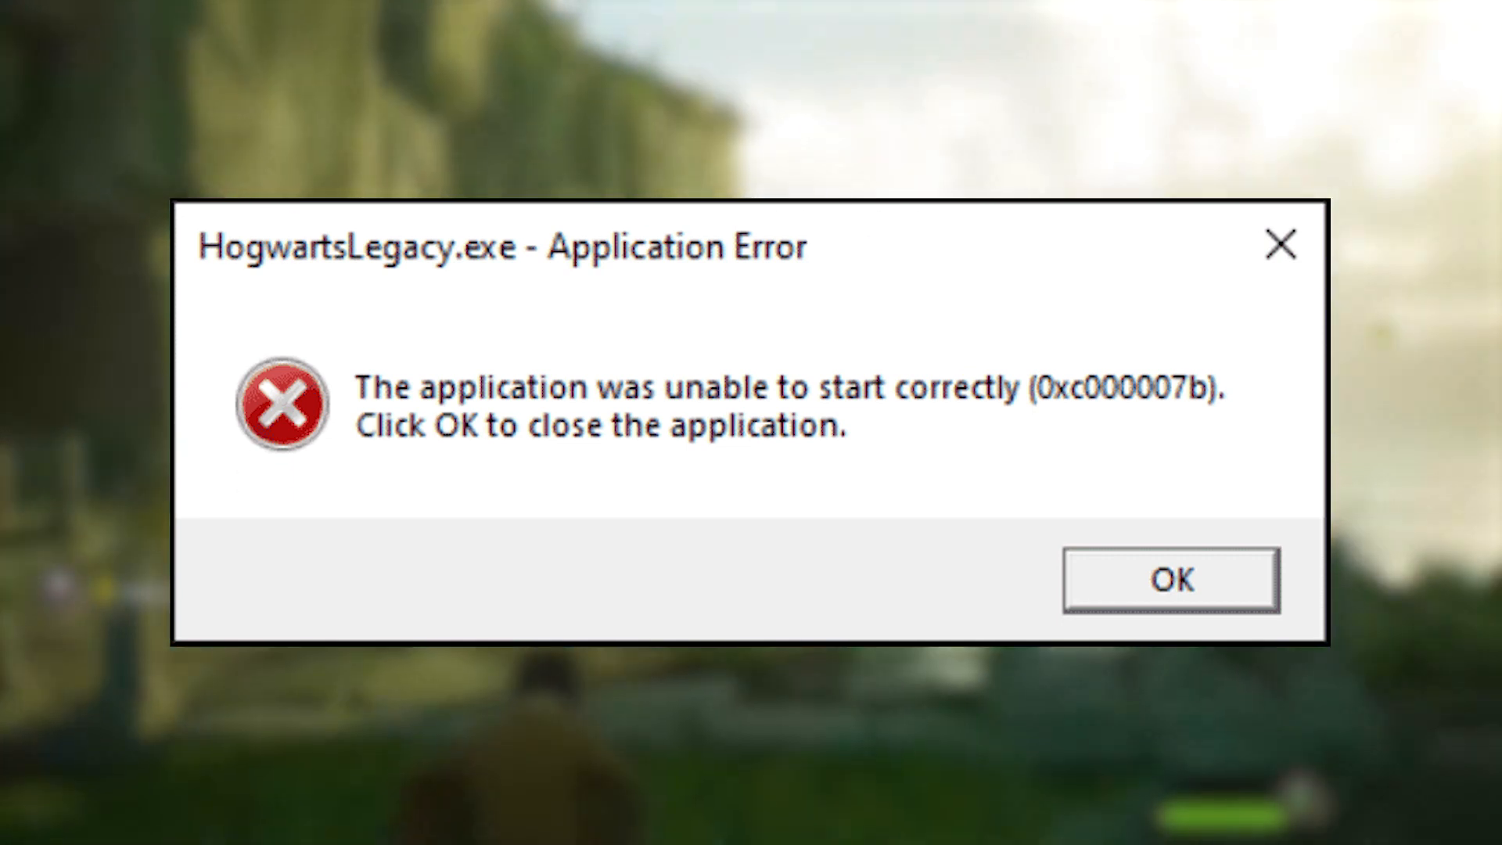
# Dismiss the HogwartsLegacy.exe 0xc000007b Application Error dialog with OK
pyautogui.click(1169, 578)
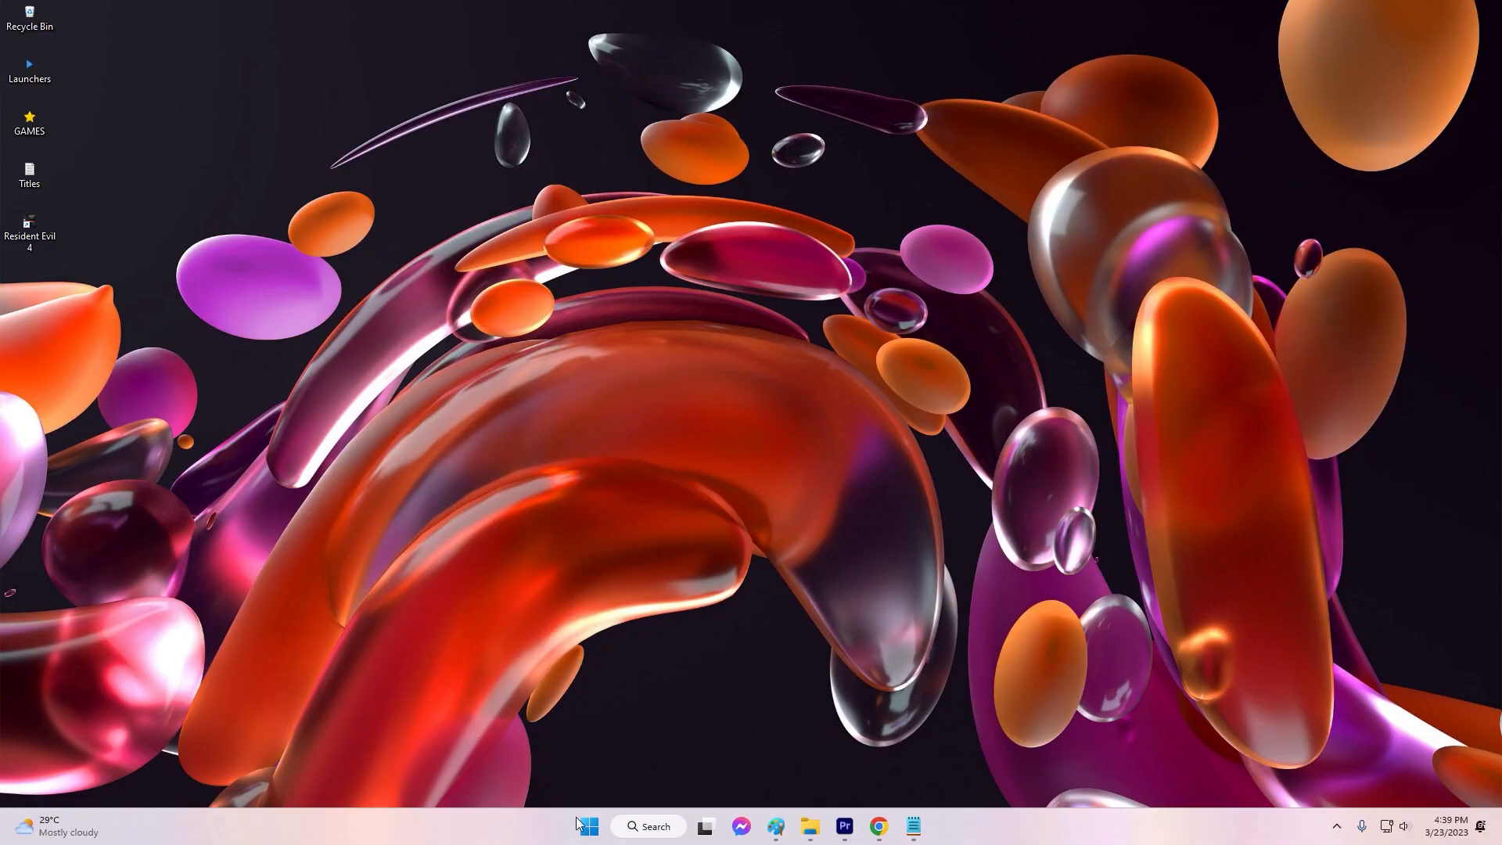
# Open Windows Settings from Start and go to the Windows Update page
pyautogui.click(588, 827)
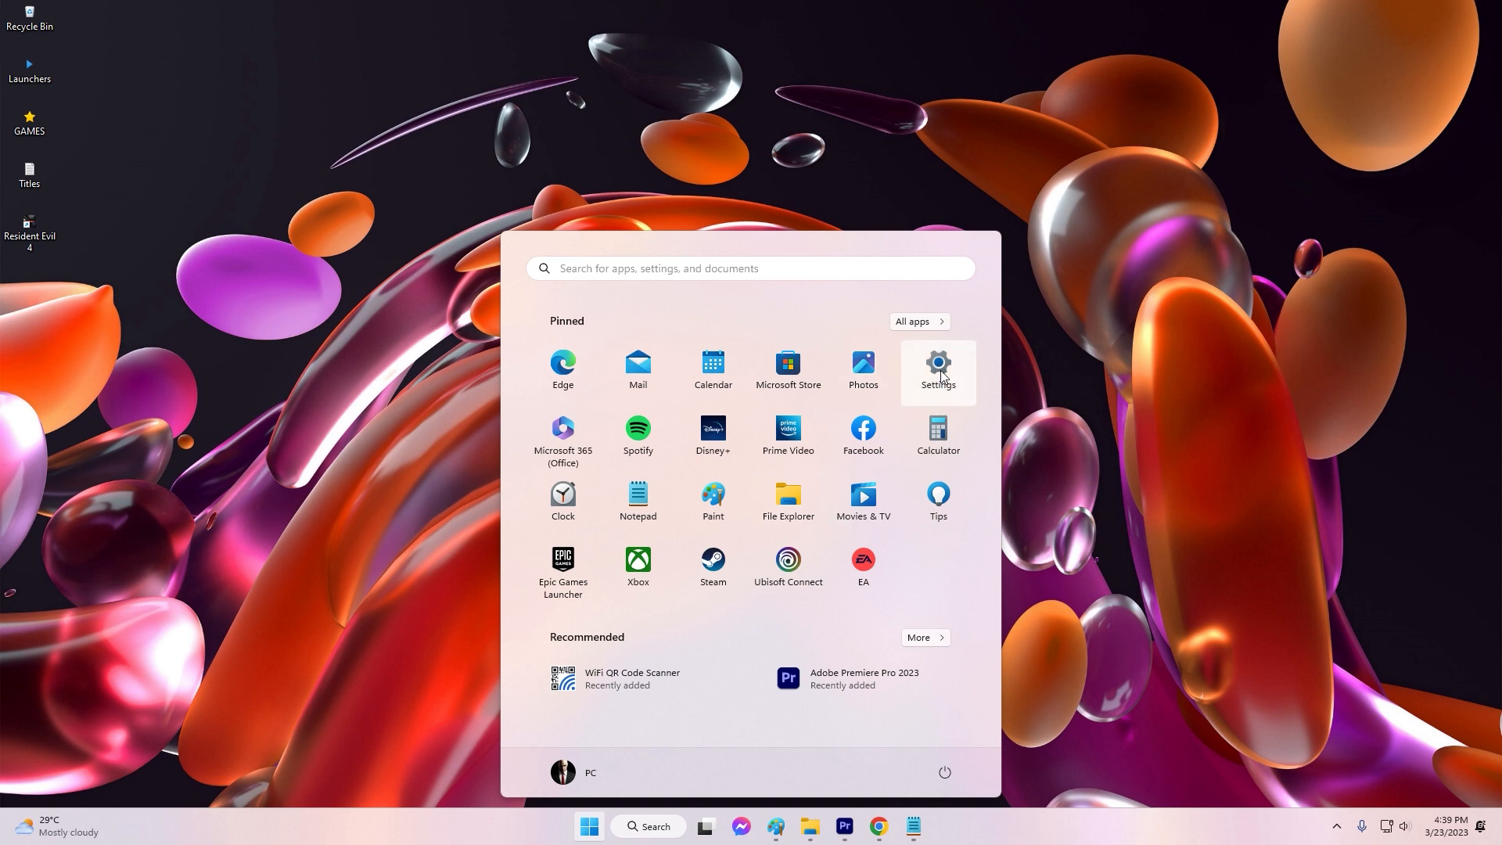
pyautogui.click(938, 369)
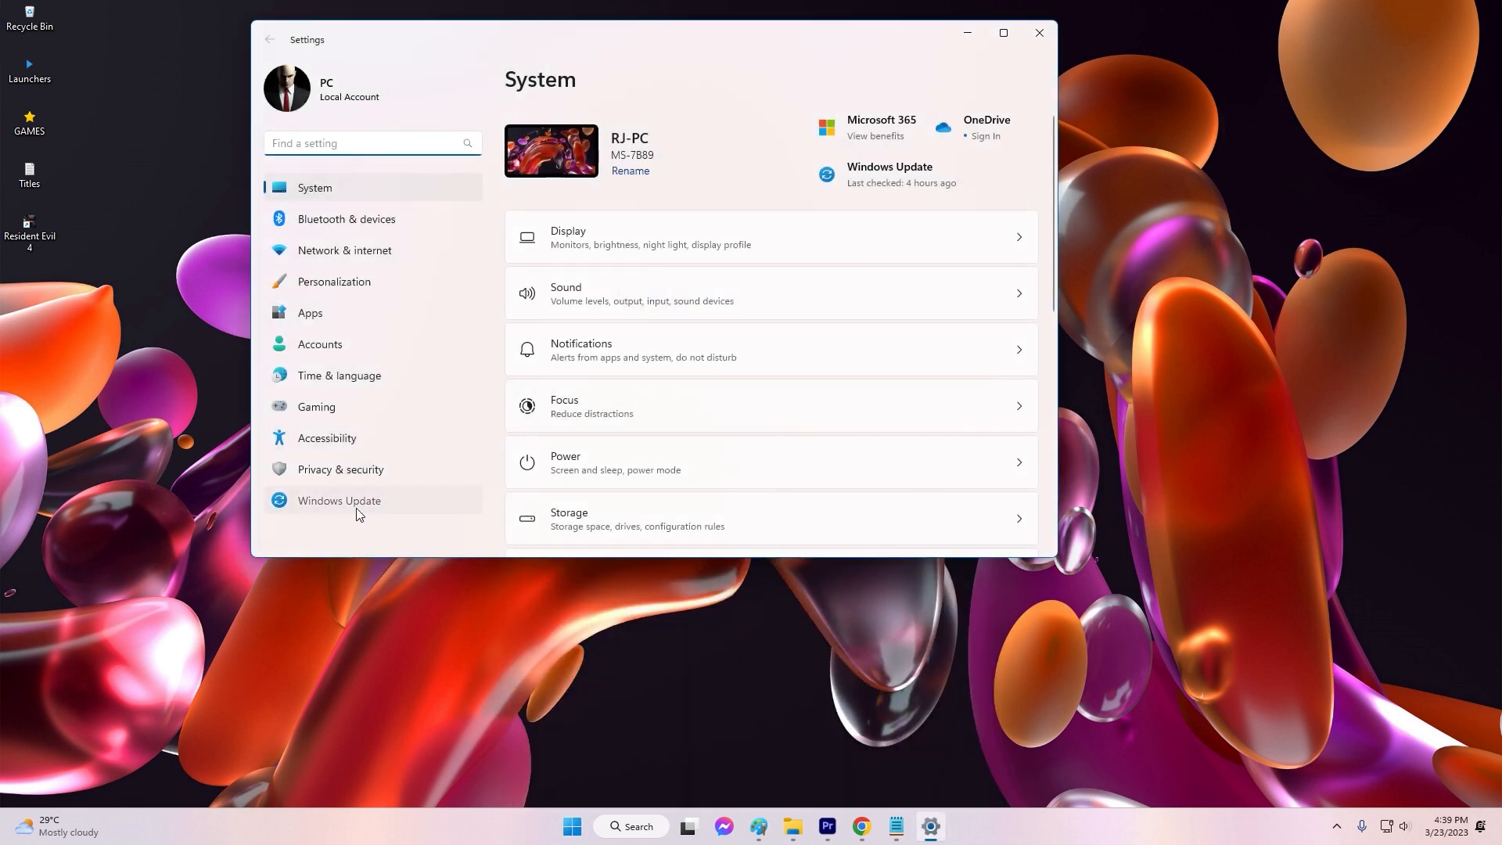
pyautogui.click(339, 500)
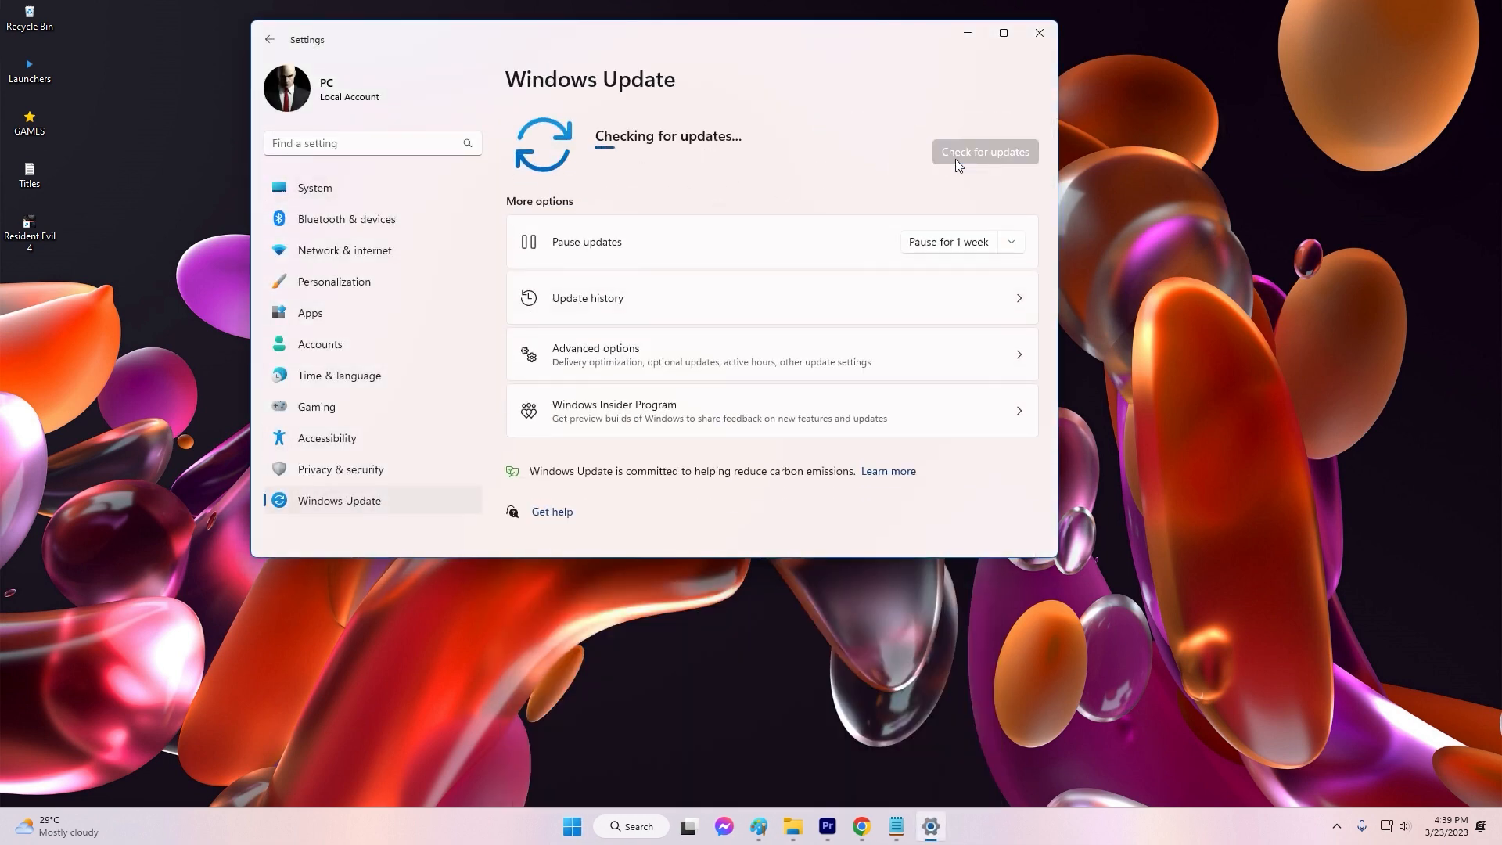
pyautogui.moveTo(853, 179)
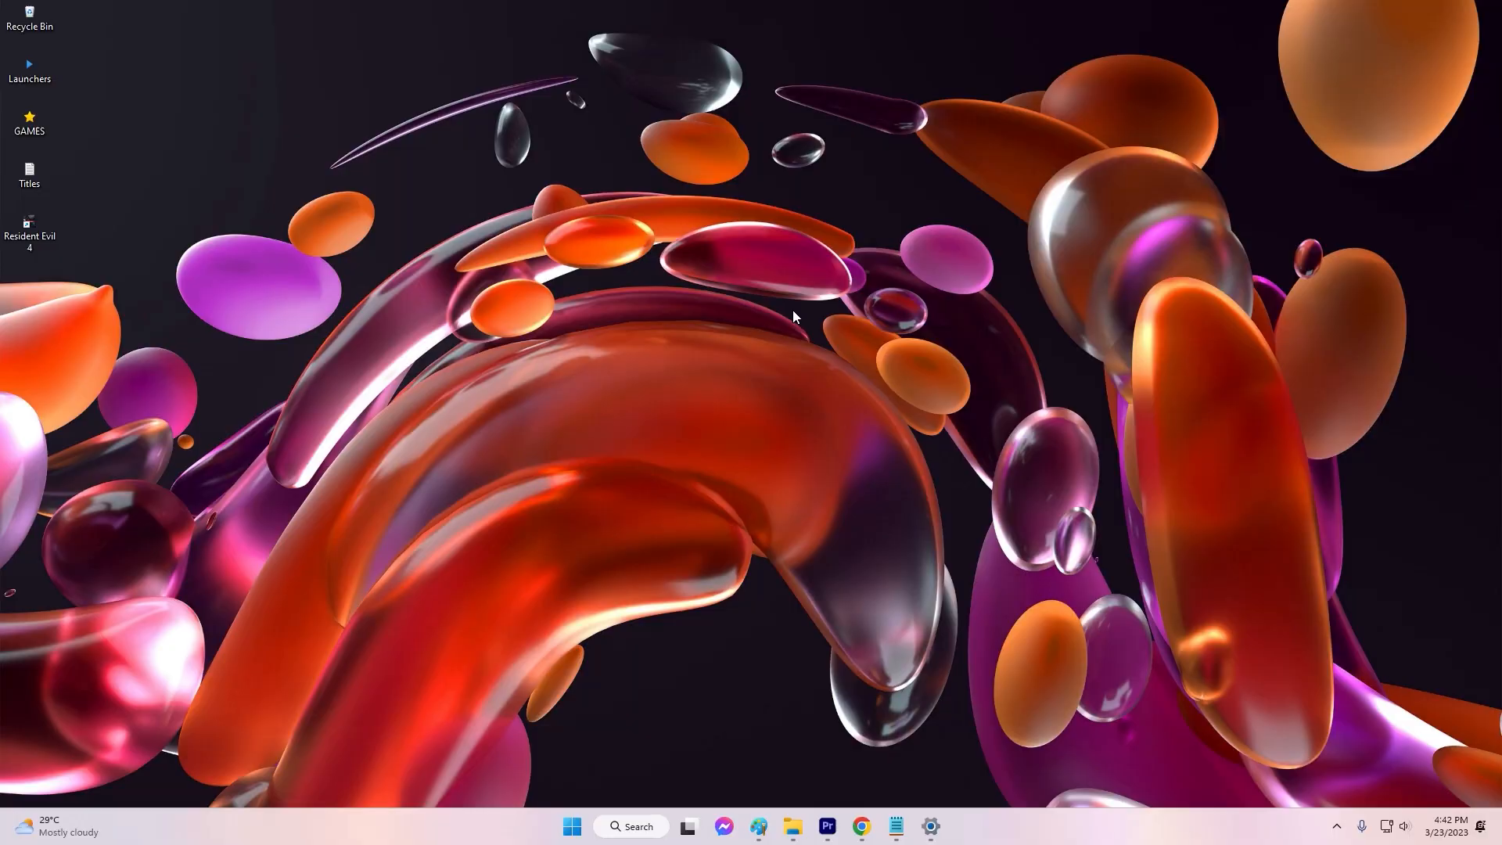
pyautogui.moveTo(837, 686)
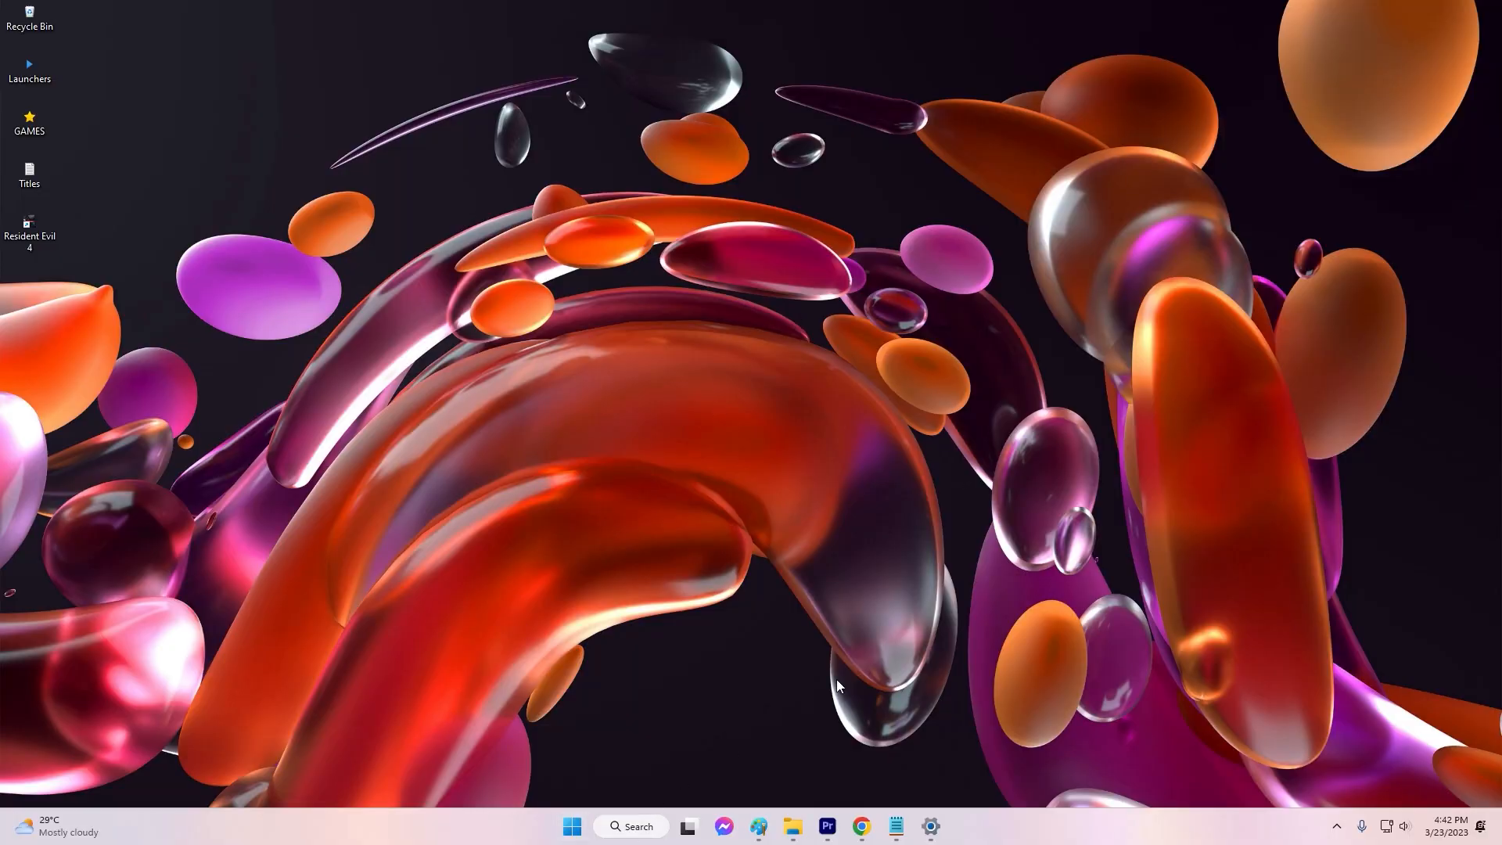
# Open Programs and Features via appwiz.cpl and bring up the Visual C++ 2010 x86 Redistributable's options
pyautogui.write('appwiz.cpl')
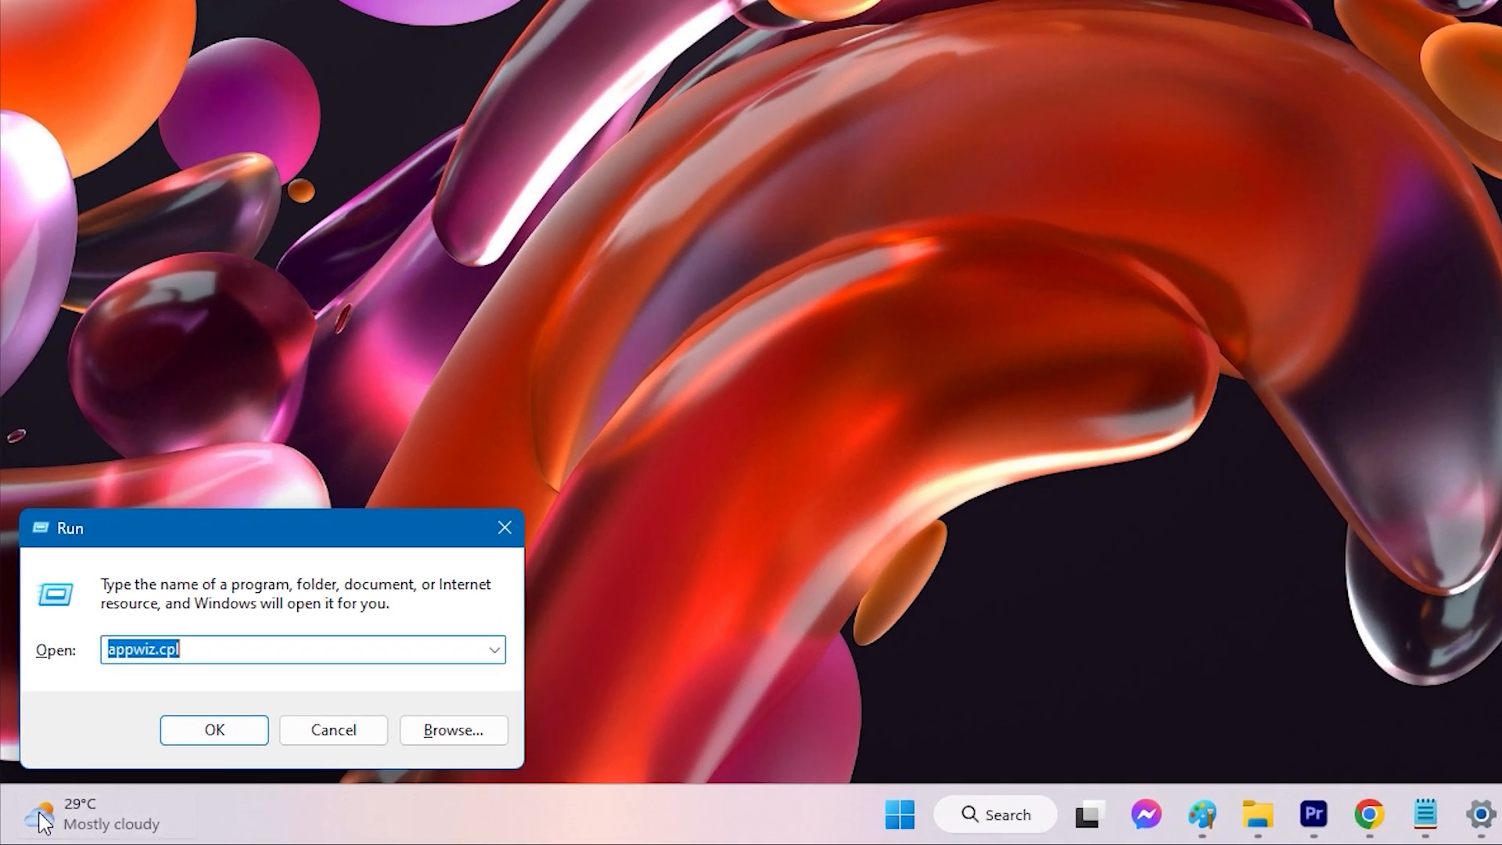
pyautogui.click(213, 729)
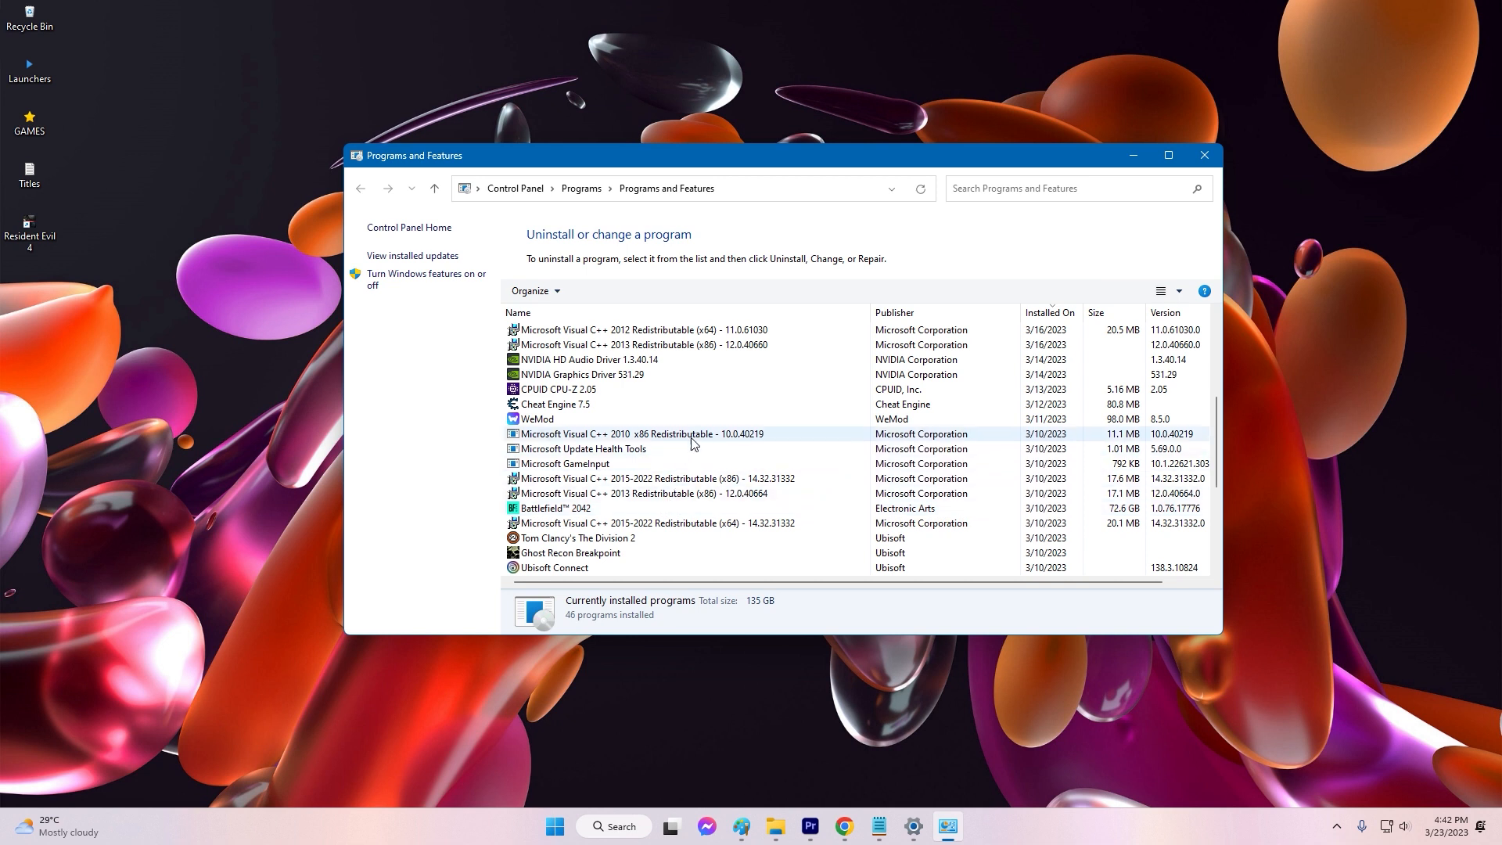
pyautogui.rightClick(641, 433)
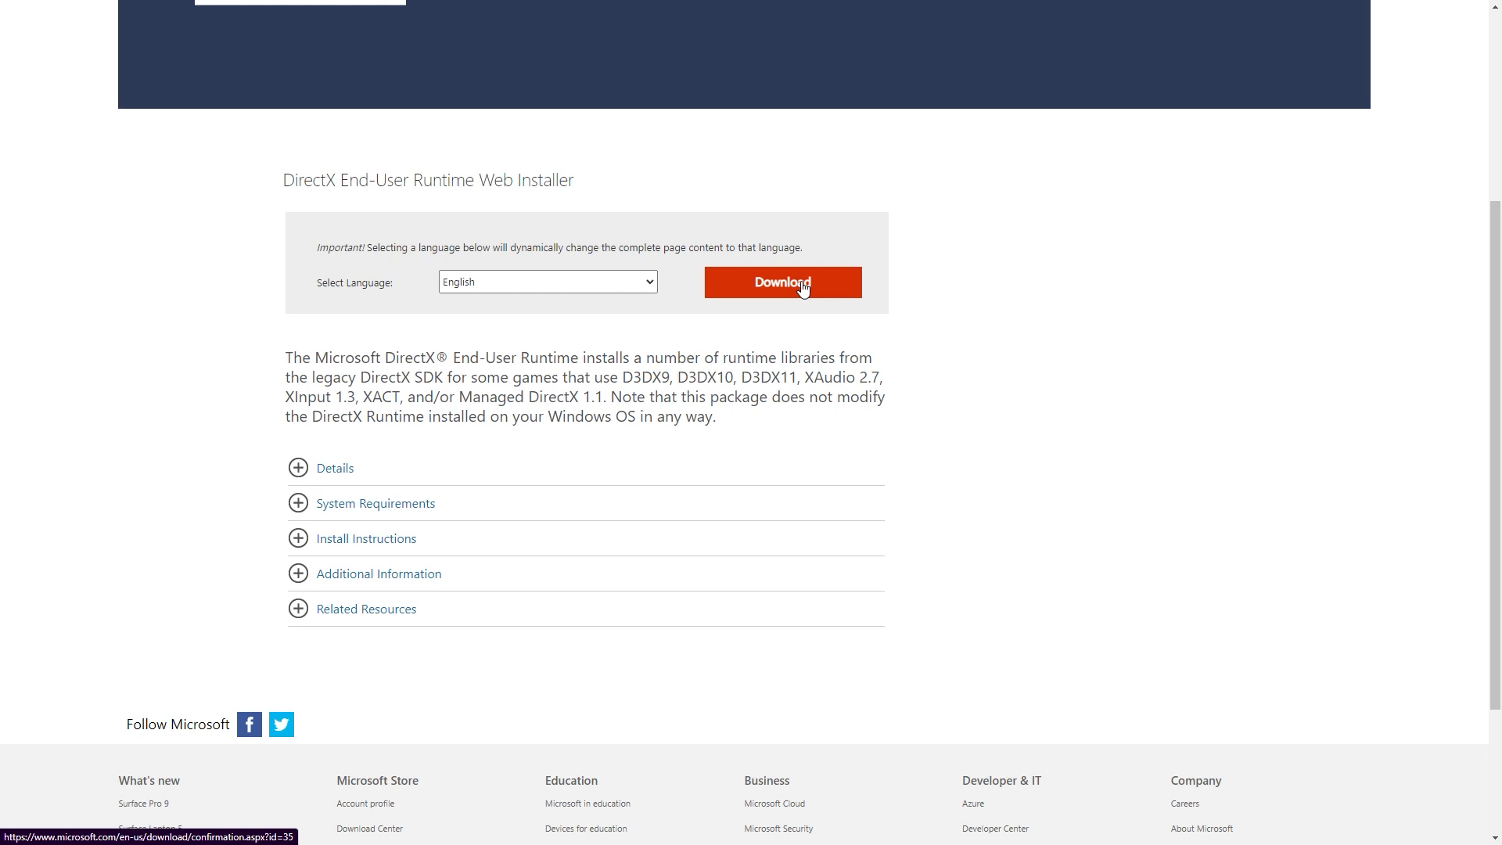
# Download the English DirectX End-User Runtime Web Installer from Microsoft Download Center
pyautogui.click(782, 281)
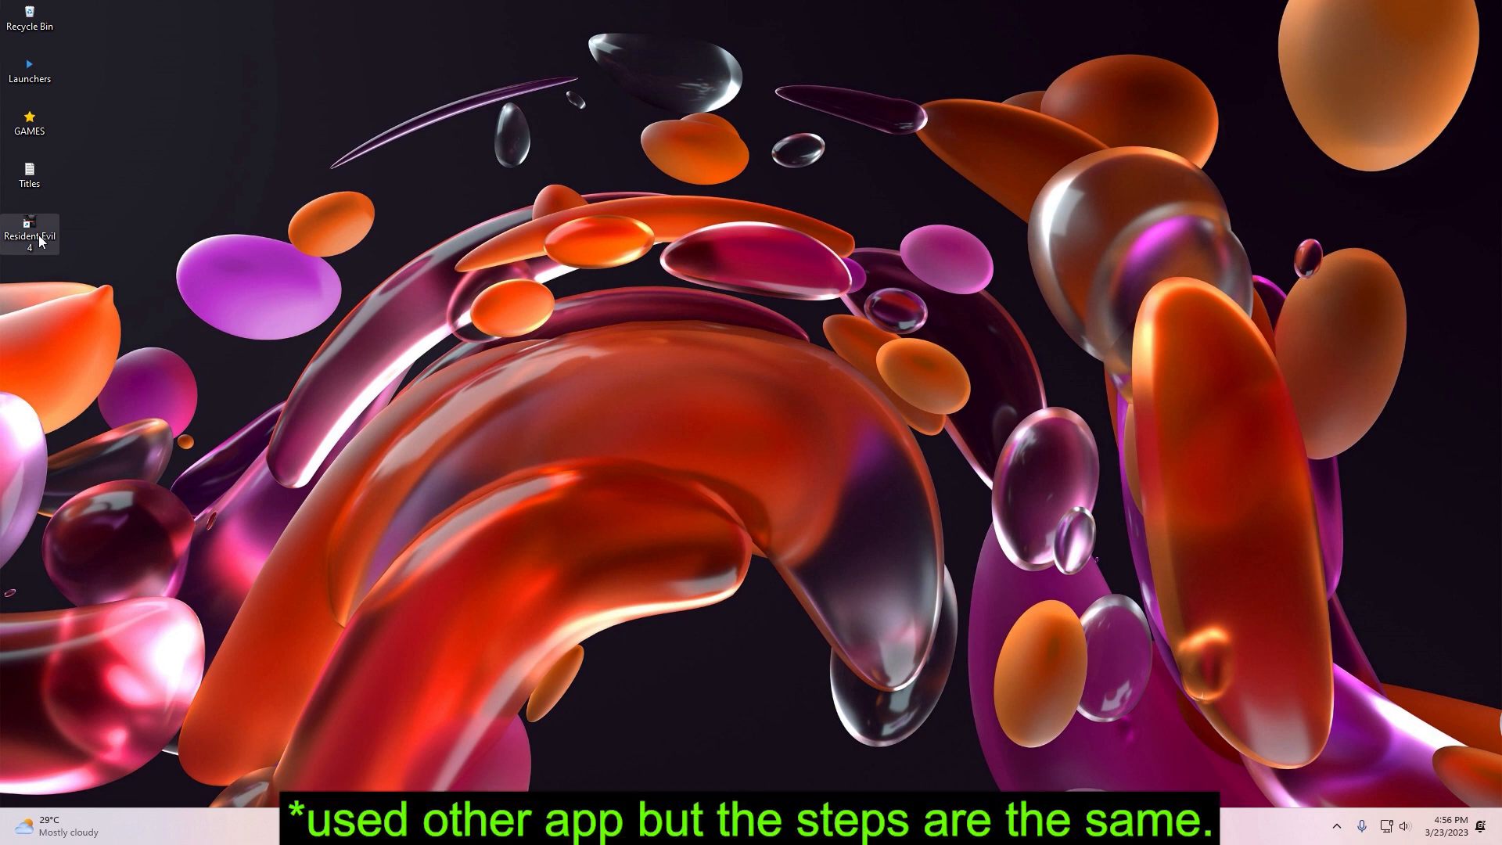
# Tick 'Run this program as an administrator' in the Resident Evil 4 shortcut's Compatibility properties
pyautogui.rightClick(30, 233)
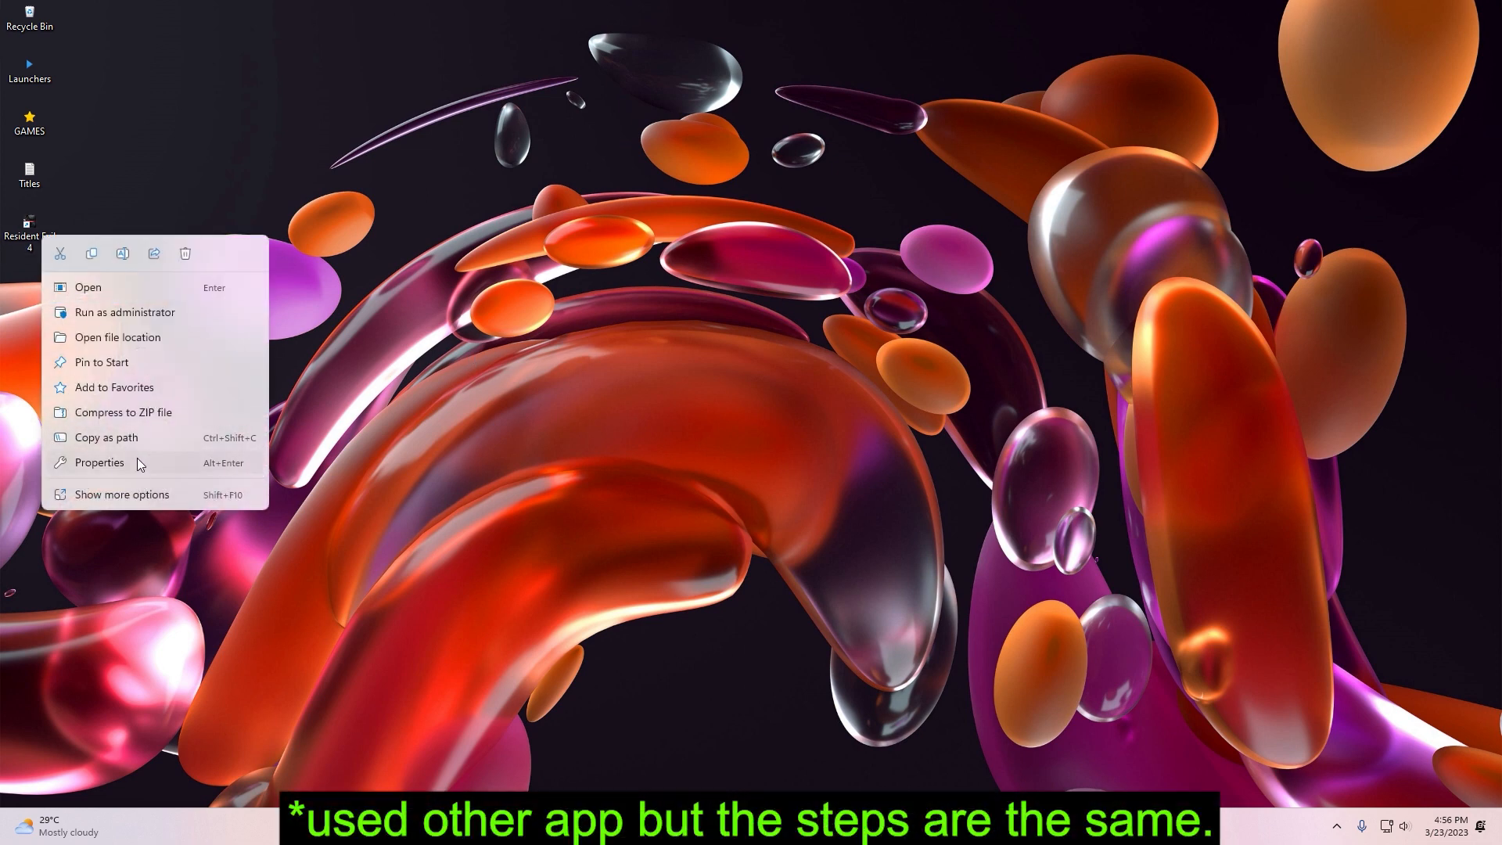
pyautogui.click(99, 462)
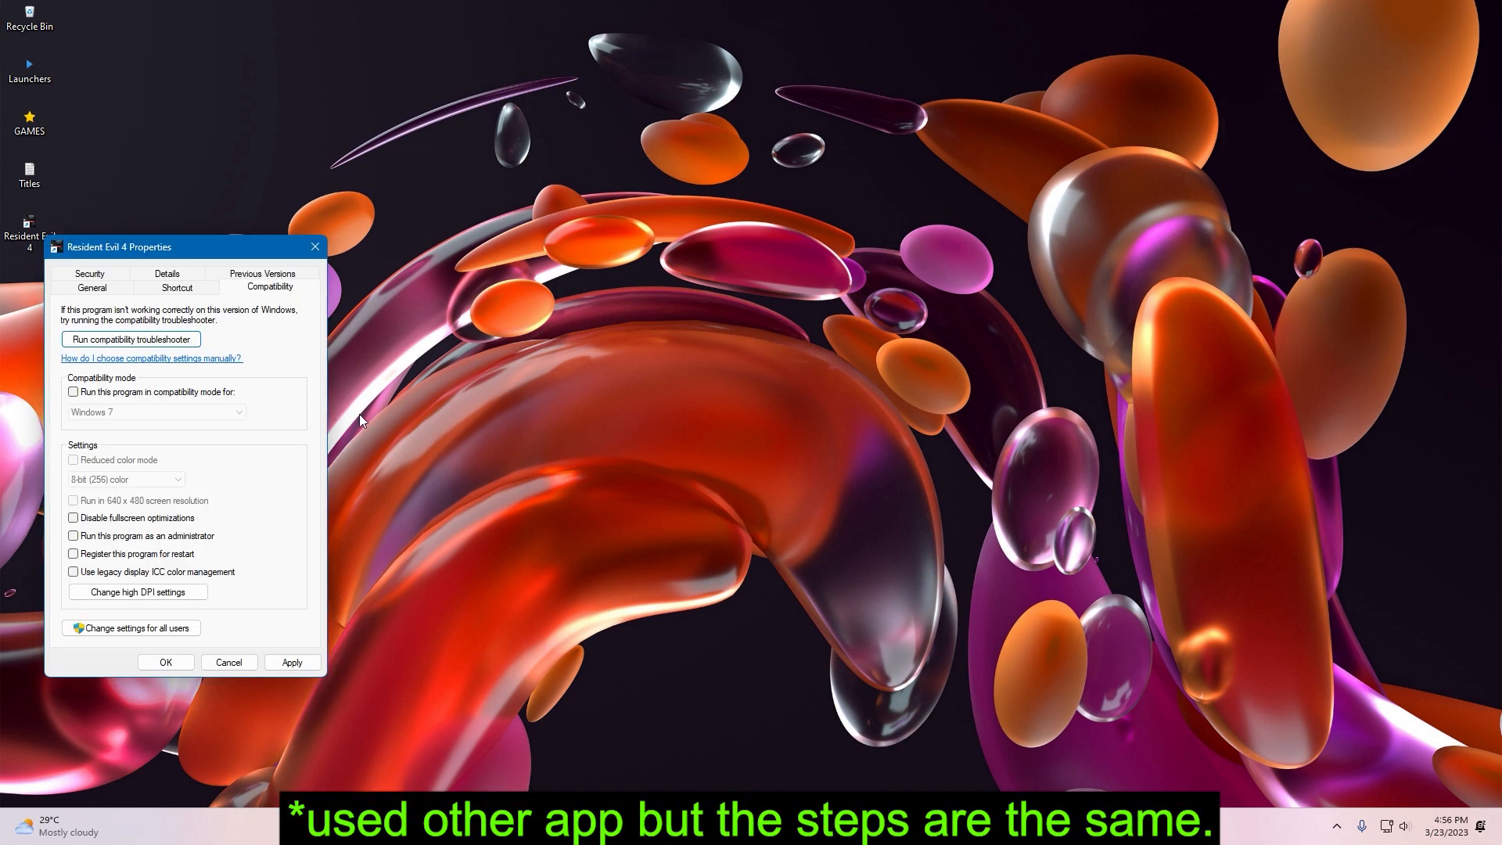
pyautogui.click(72, 535)
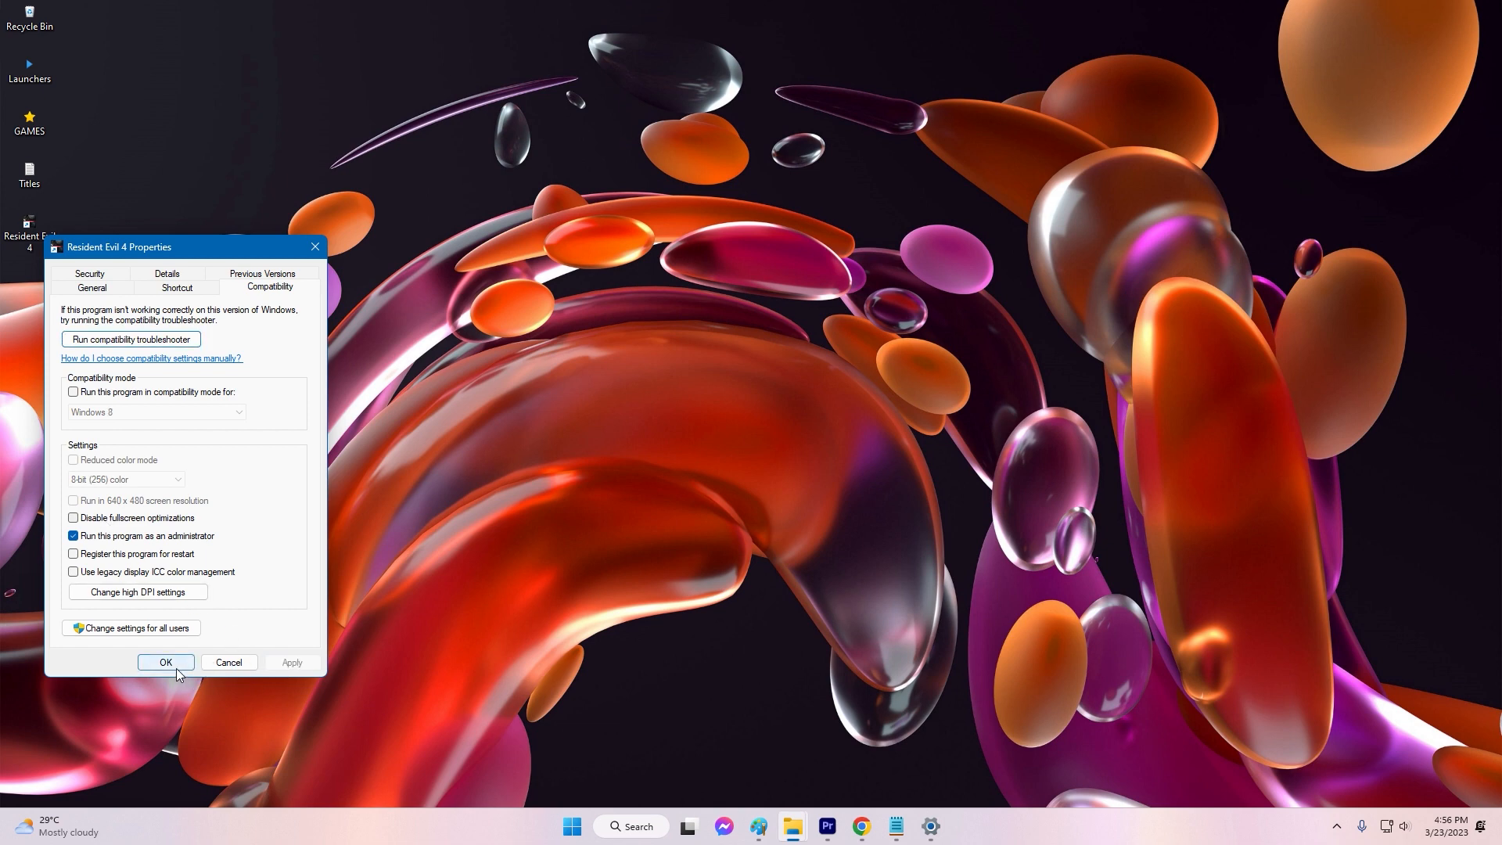
pyautogui.click(165, 662)
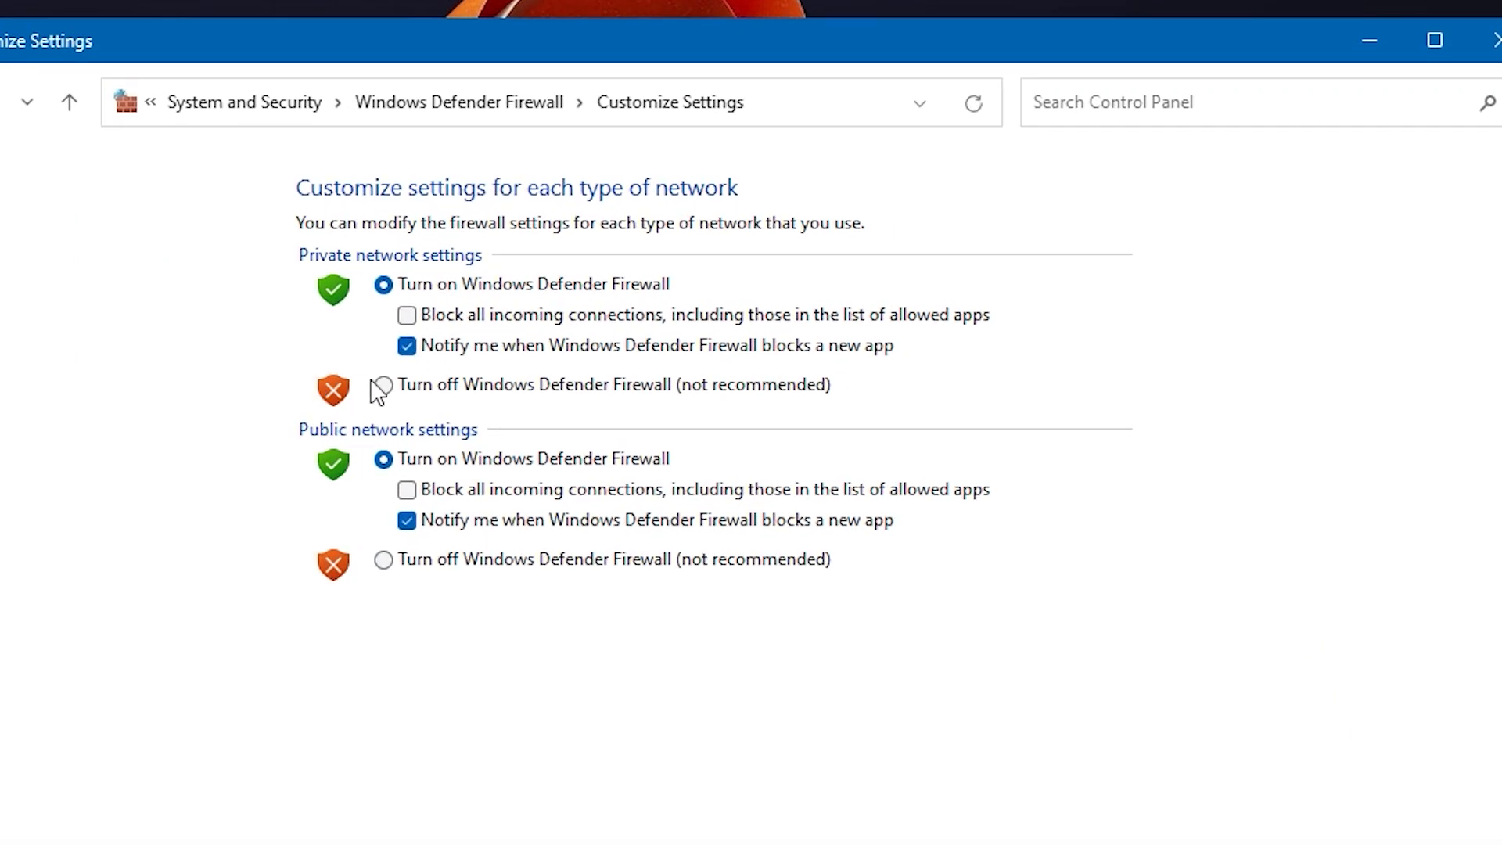
# Select 'Turn off Windows Defender Firewall' under both Private and Public network settings
pyautogui.click(383, 384)
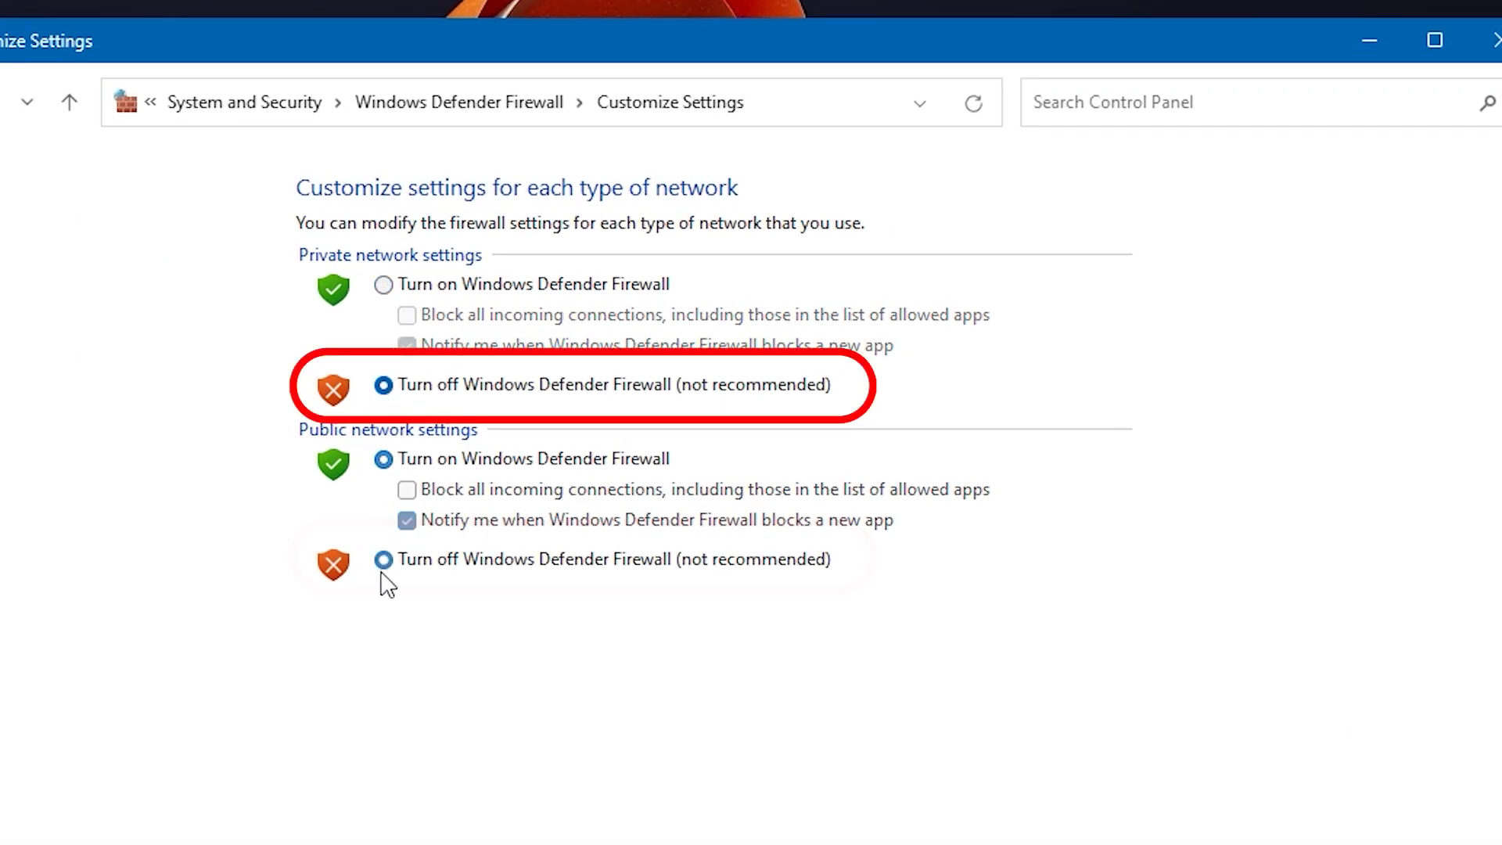
pyautogui.click(383, 559)
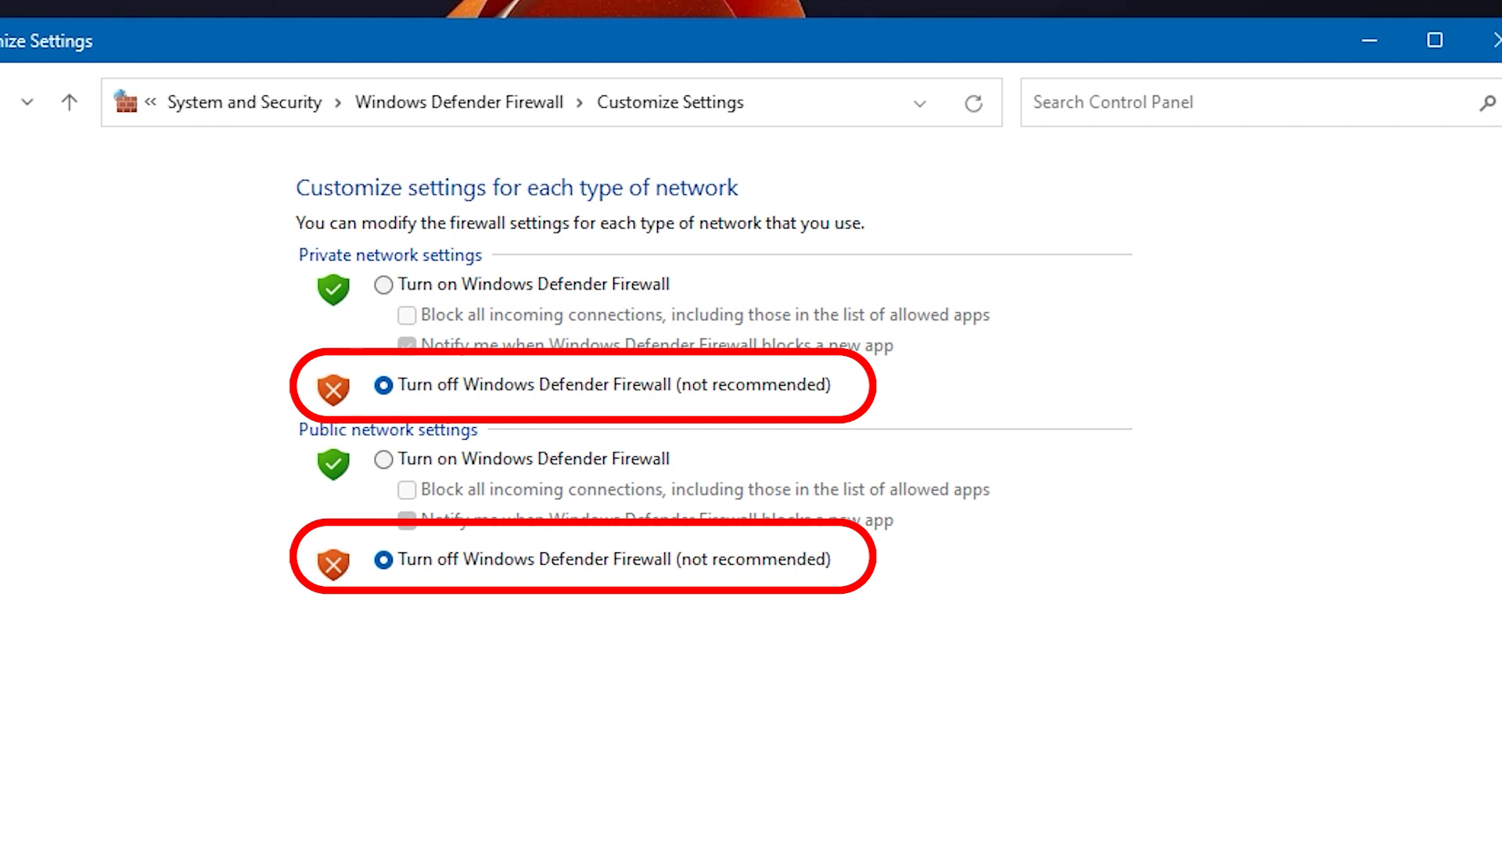